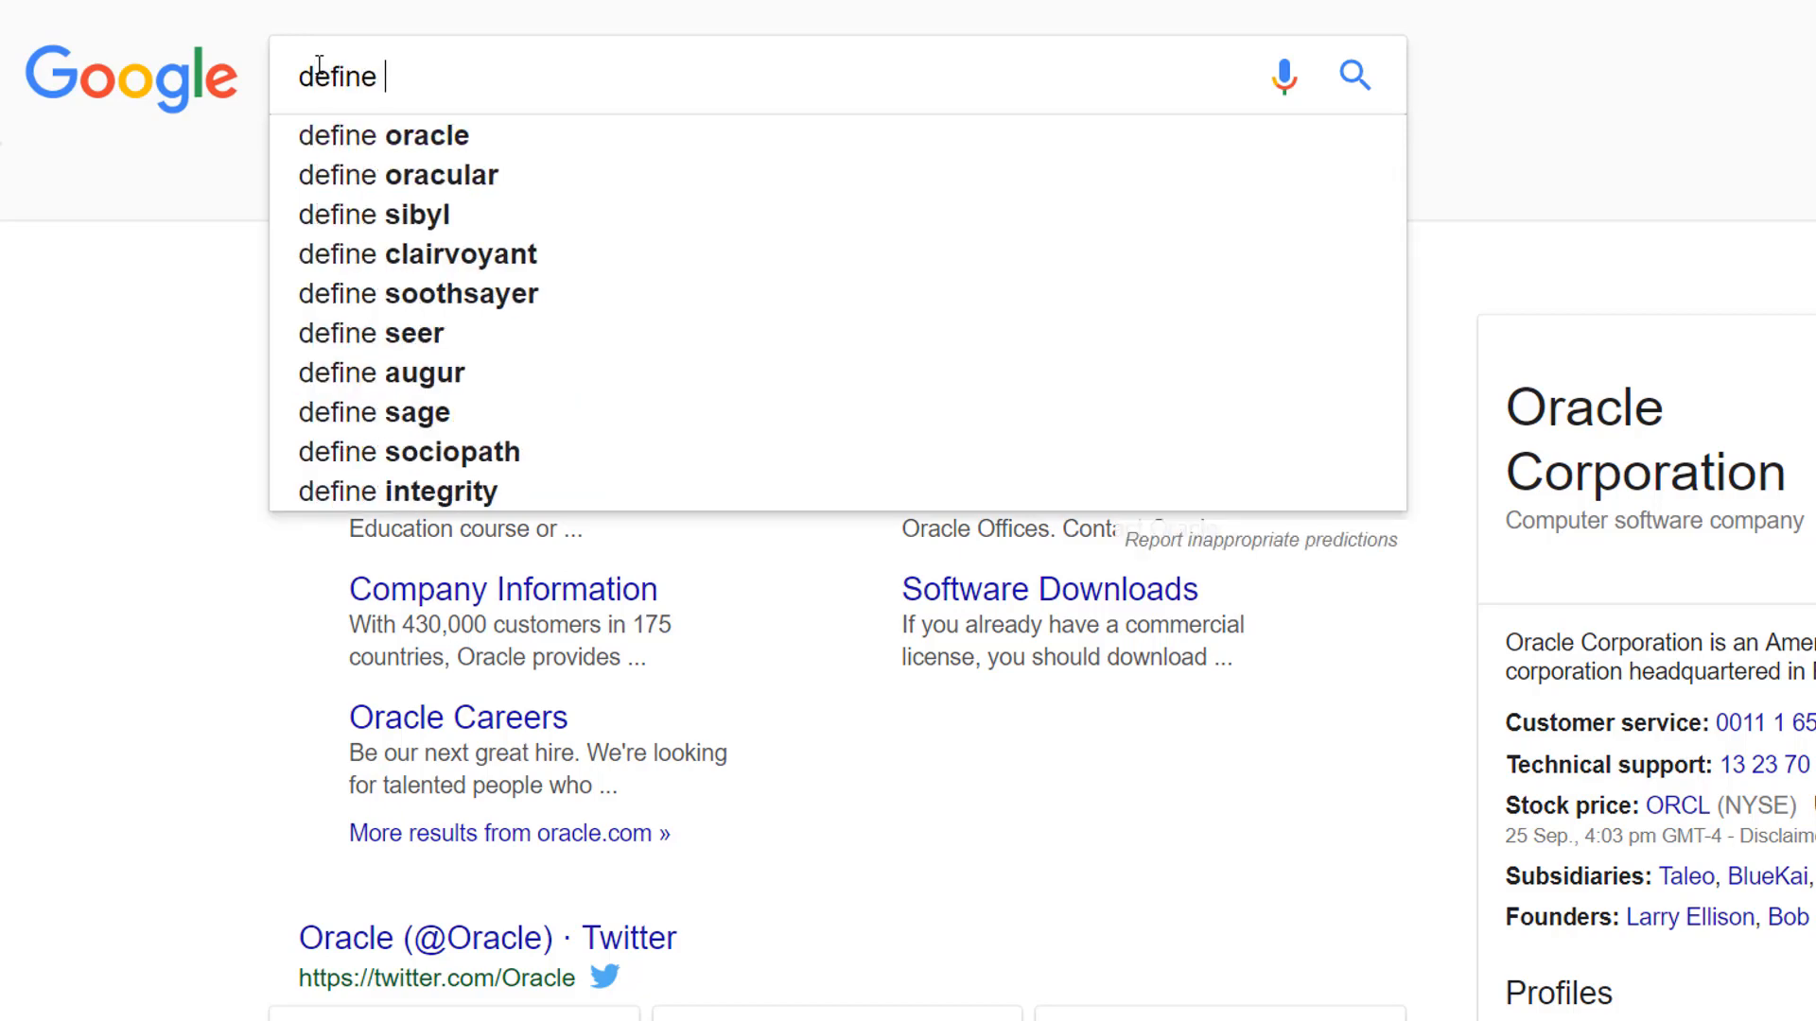
Search Google for 'define munted'.
{"action": "type", "text": "munted"}
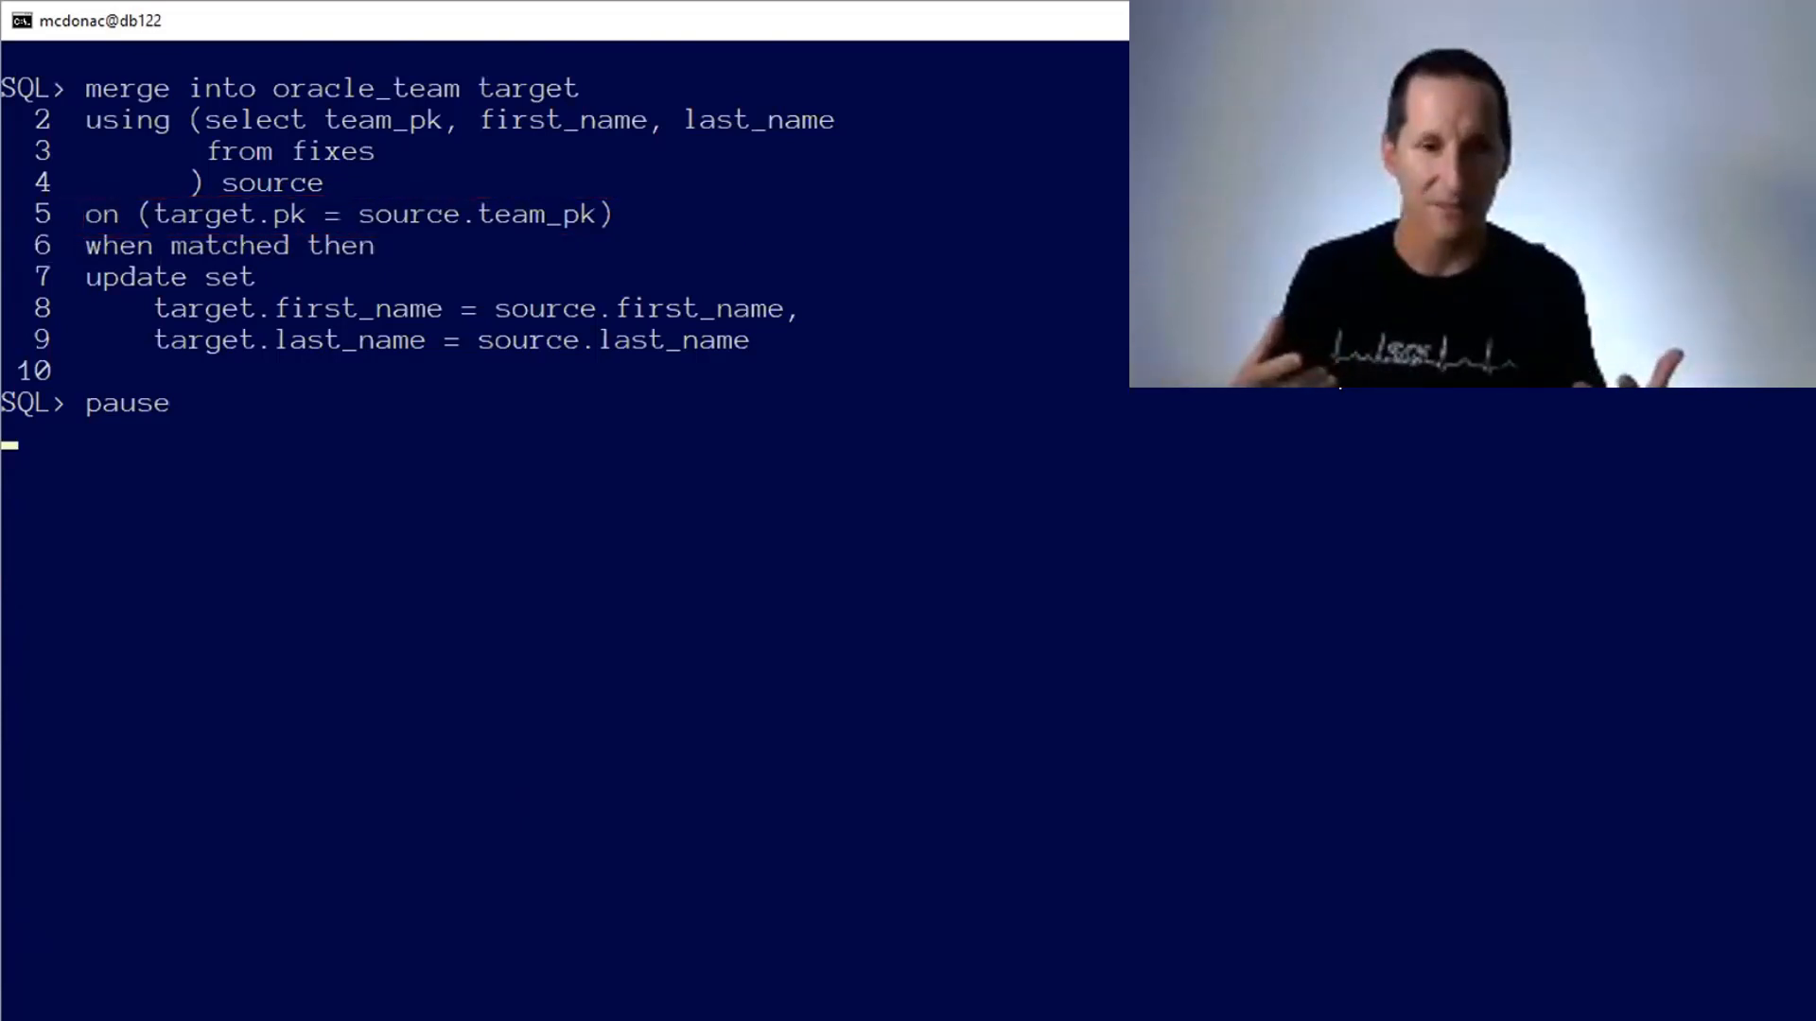
Outline the WHEN MATCHED UPDATE SET clause of the oracle_team MERGE in red.
{"action": "left_click_drag", "start_coordinate": [76, 232], "coordinate": [822, 377]}
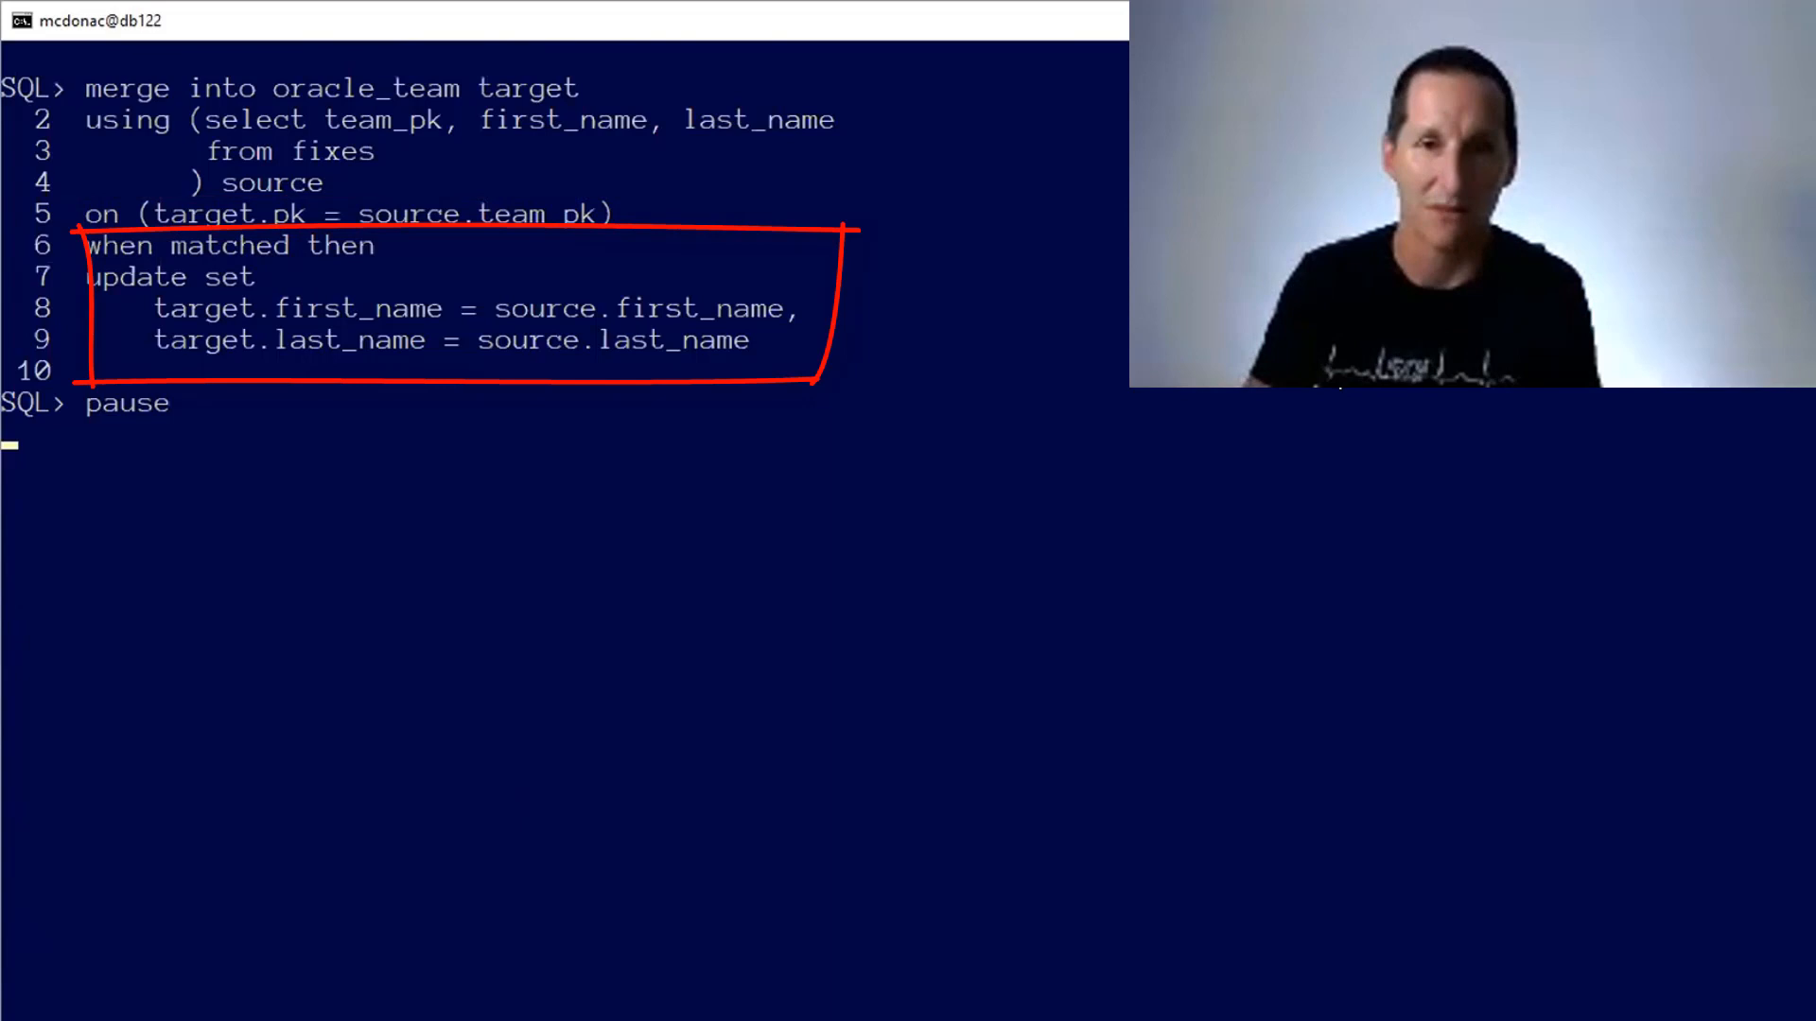
{"action": "key", "text": "Return"}
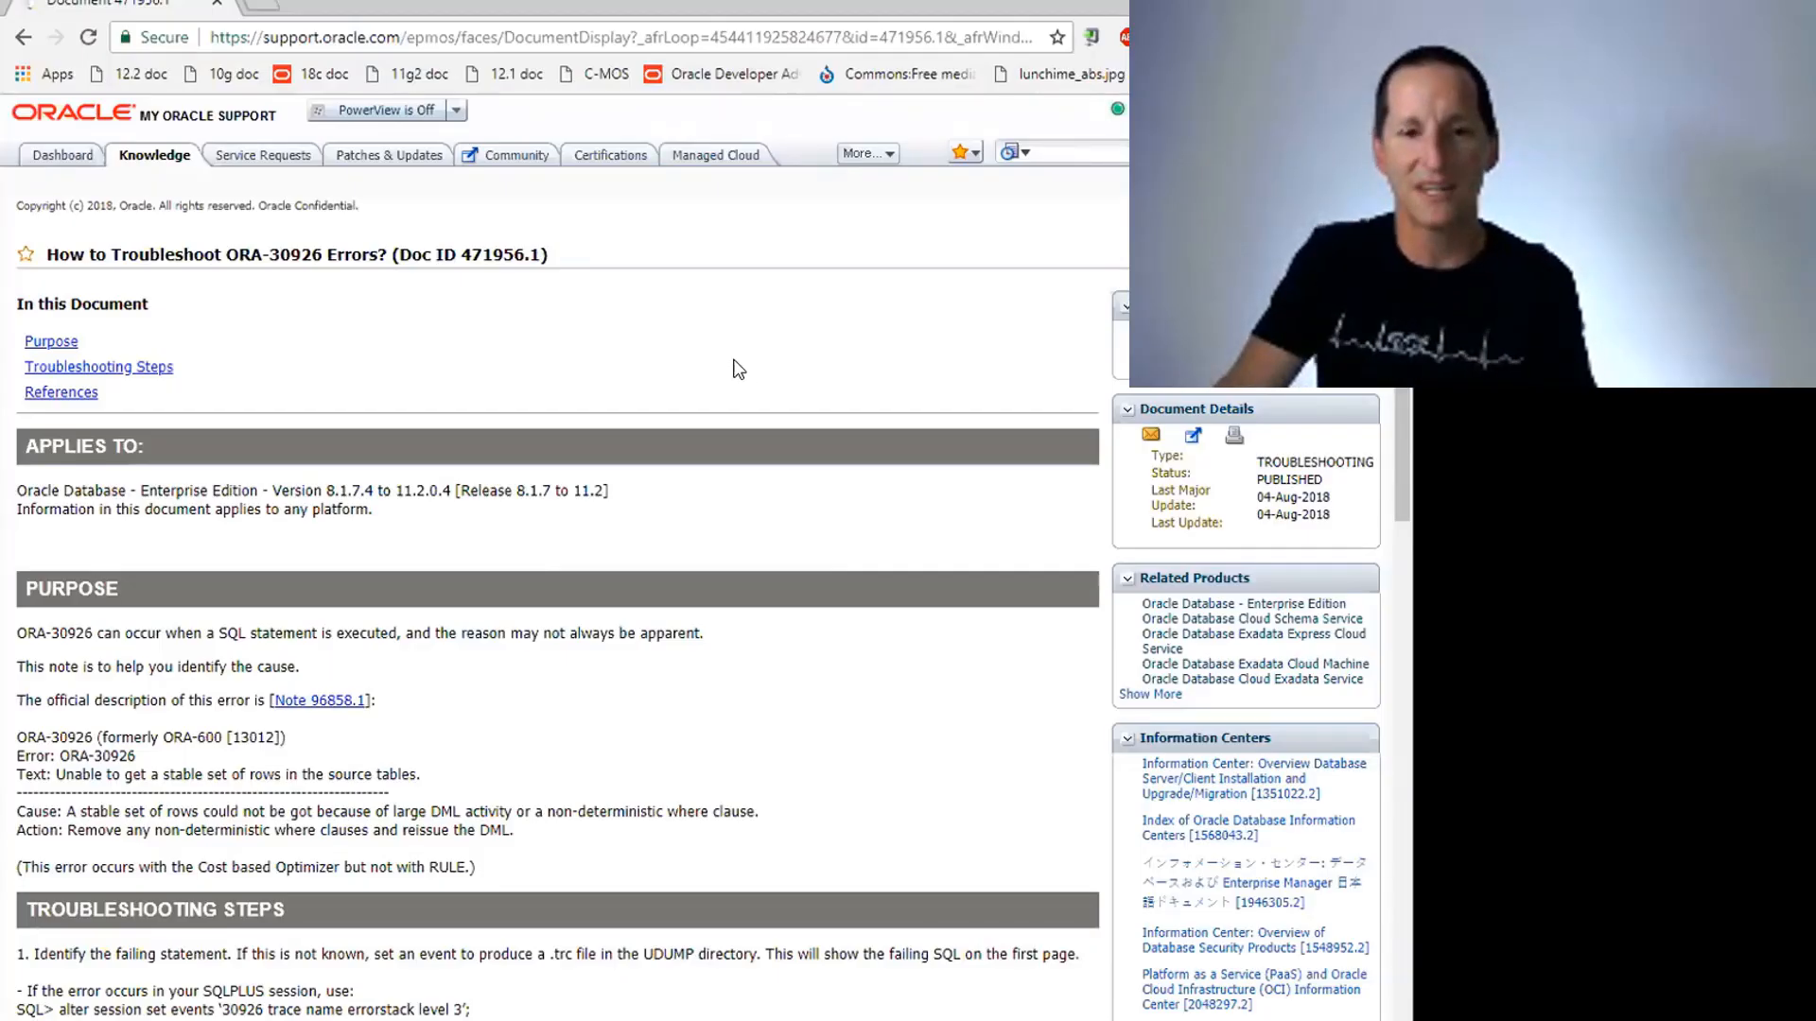
{"action": "mouse_move", "coordinate": [742, 342]}
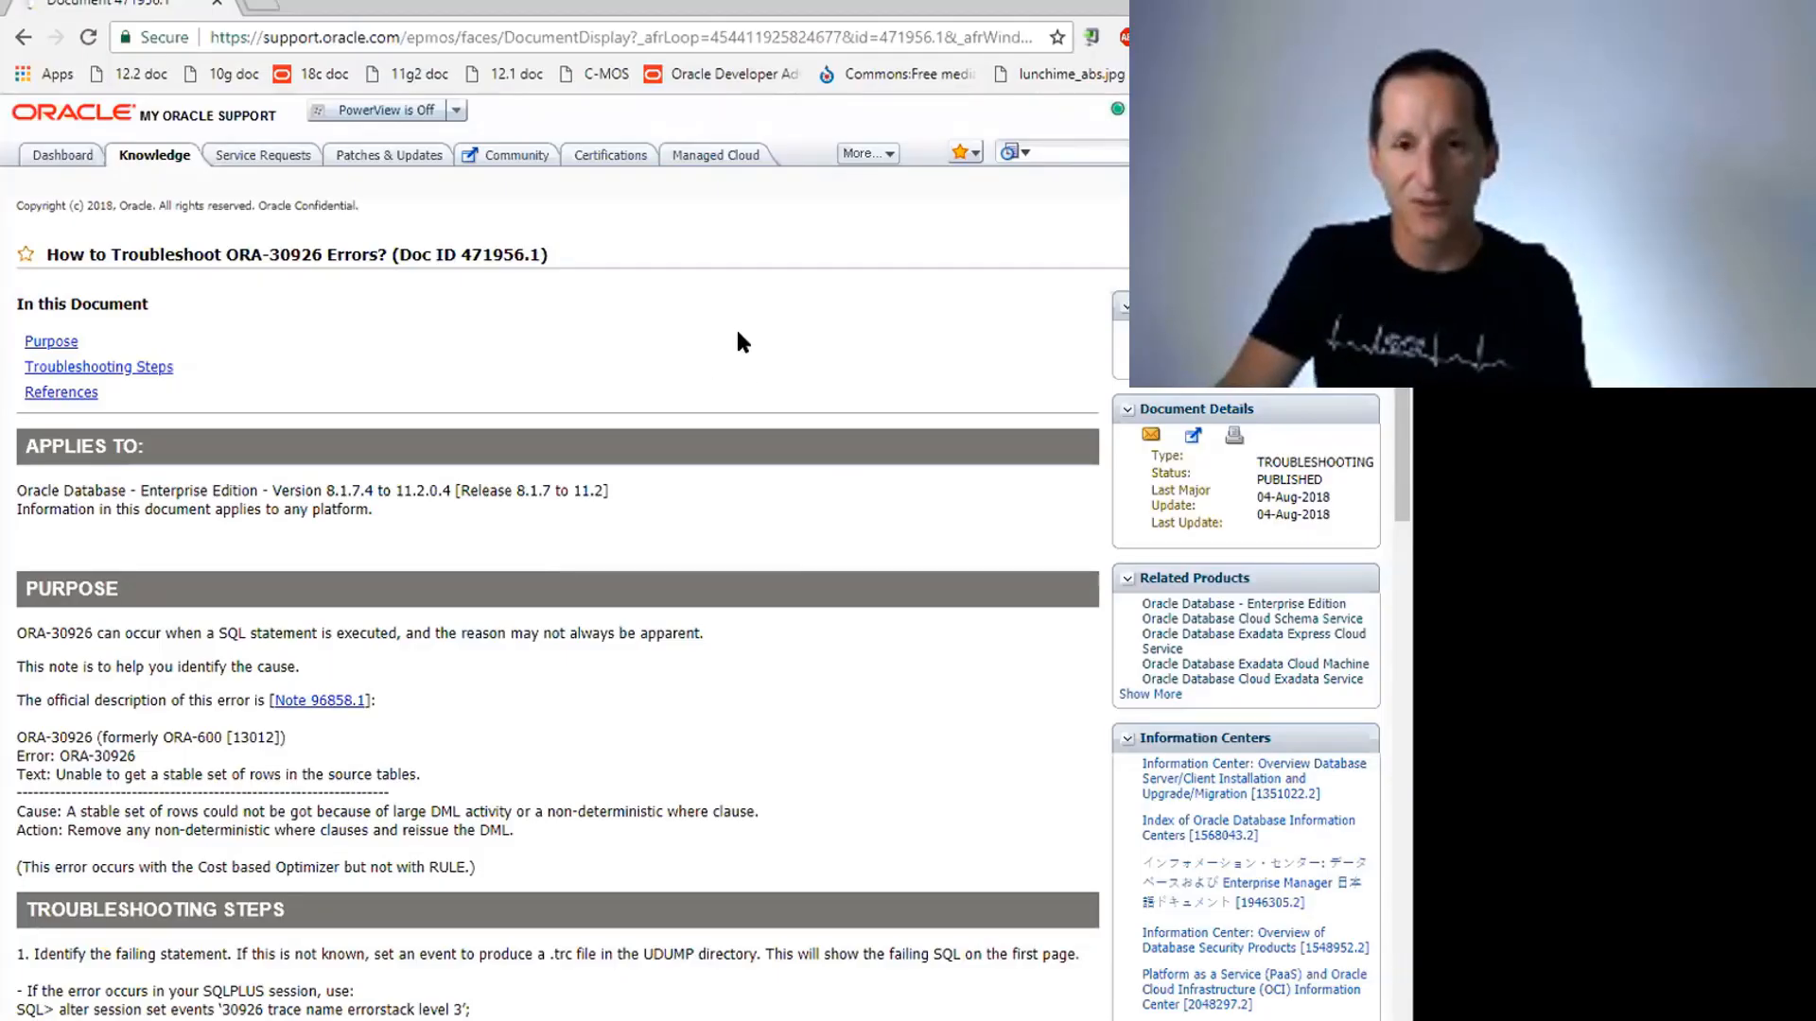
Scroll through the ORA-30926 note's troubleshooting steps down to its References list.
{"action": "scroll", "scroll_direction": "down", "scroll_amount": 3}
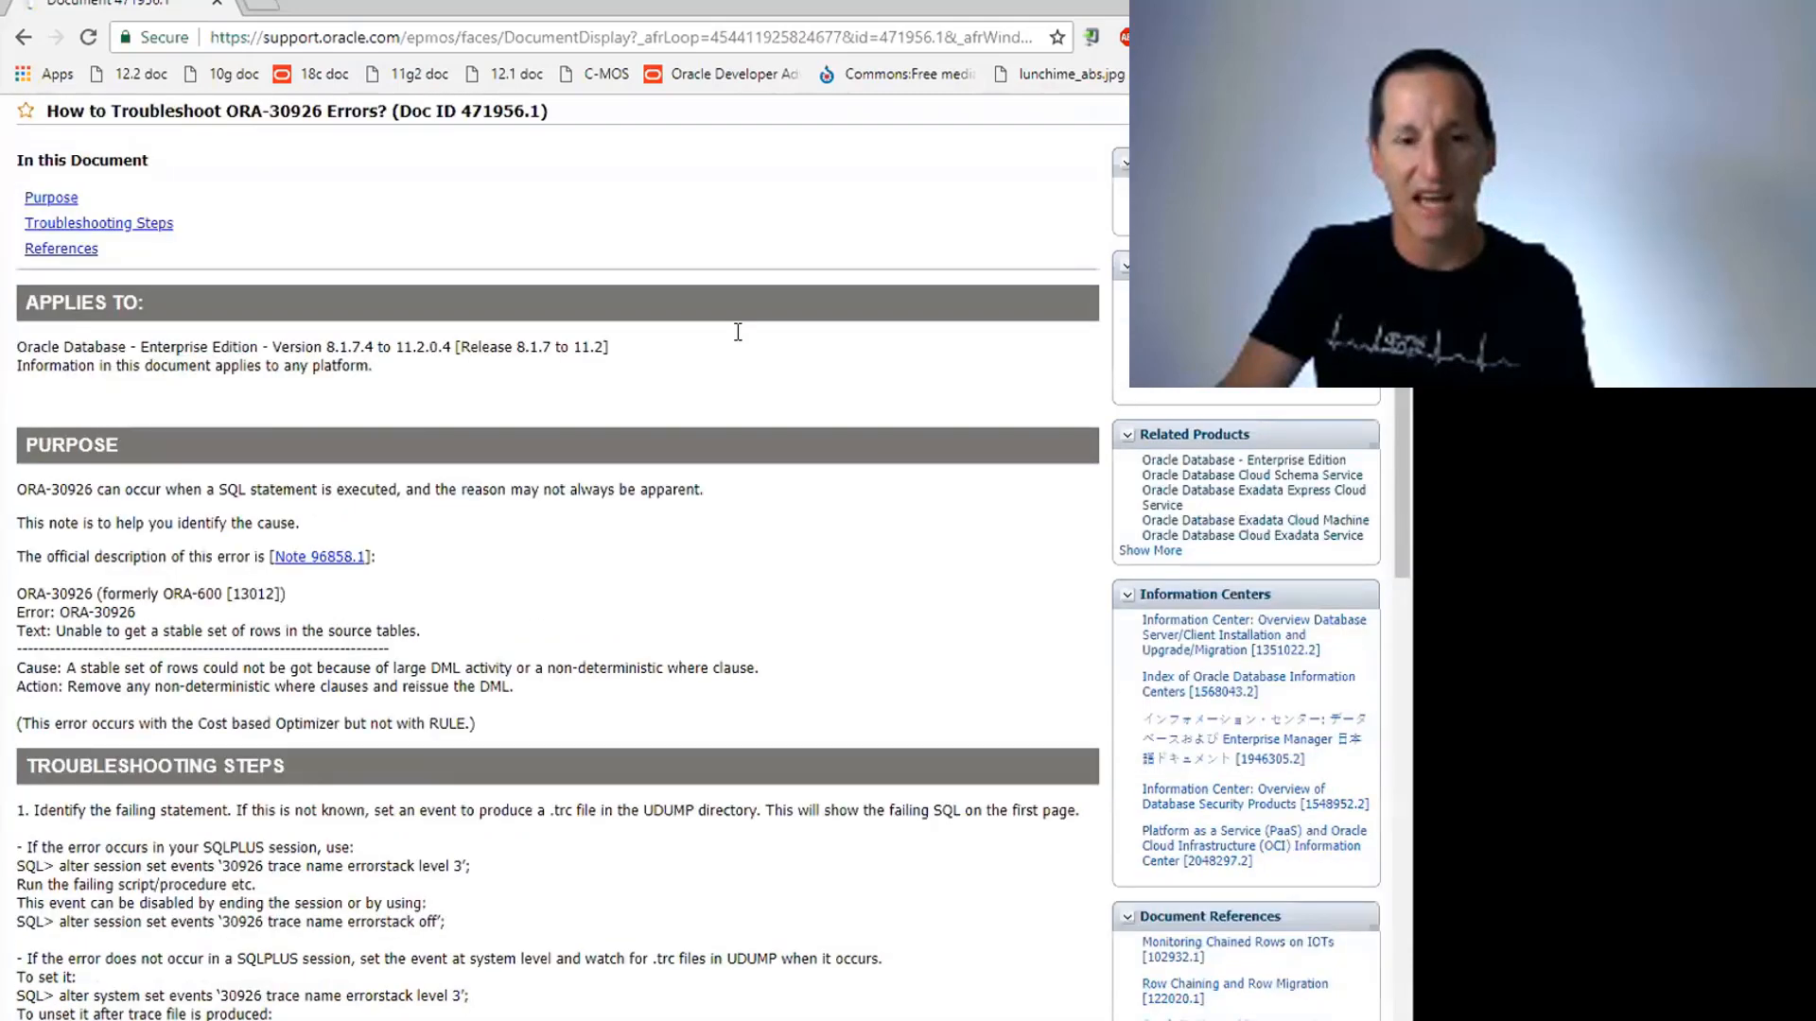
{"action": "scroll", "scroll_direction": "down", "scroll_amount": 3}
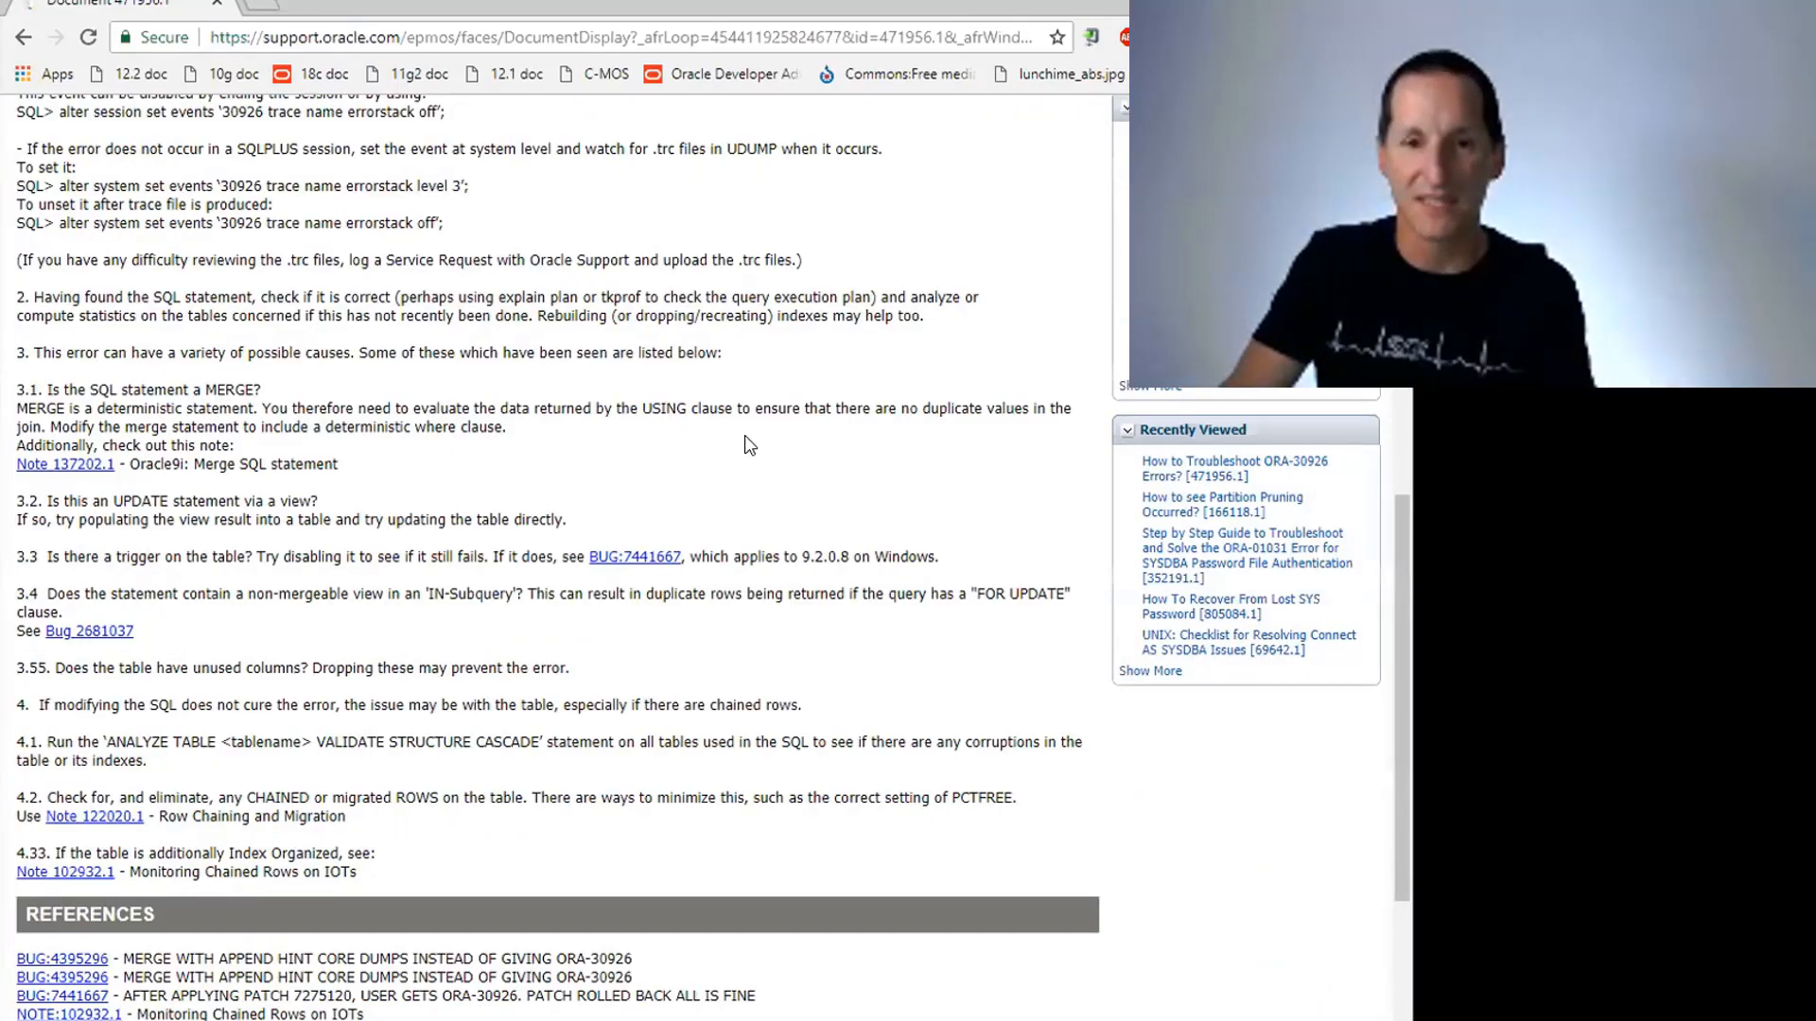
{"action": "scroll", "scroll_direction": "down", "scroll_amount": 3}
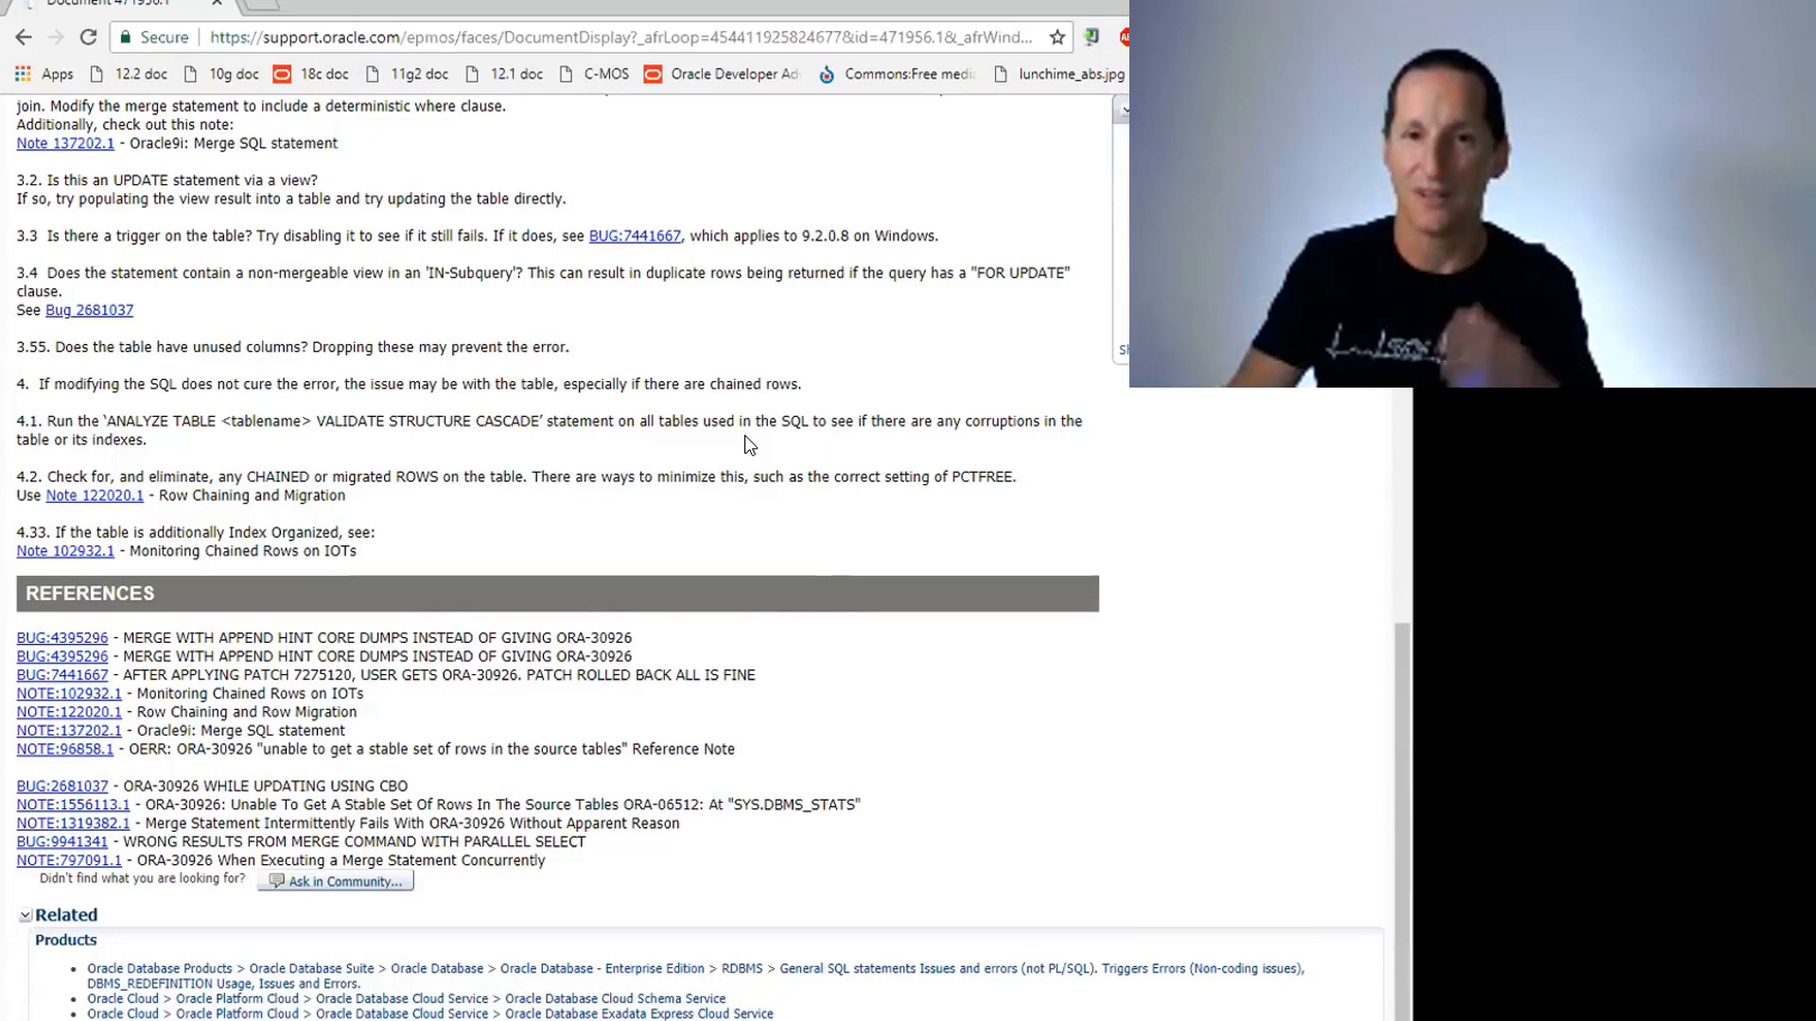
{"action": "mouse_move", "coordinate": [737, 404]}
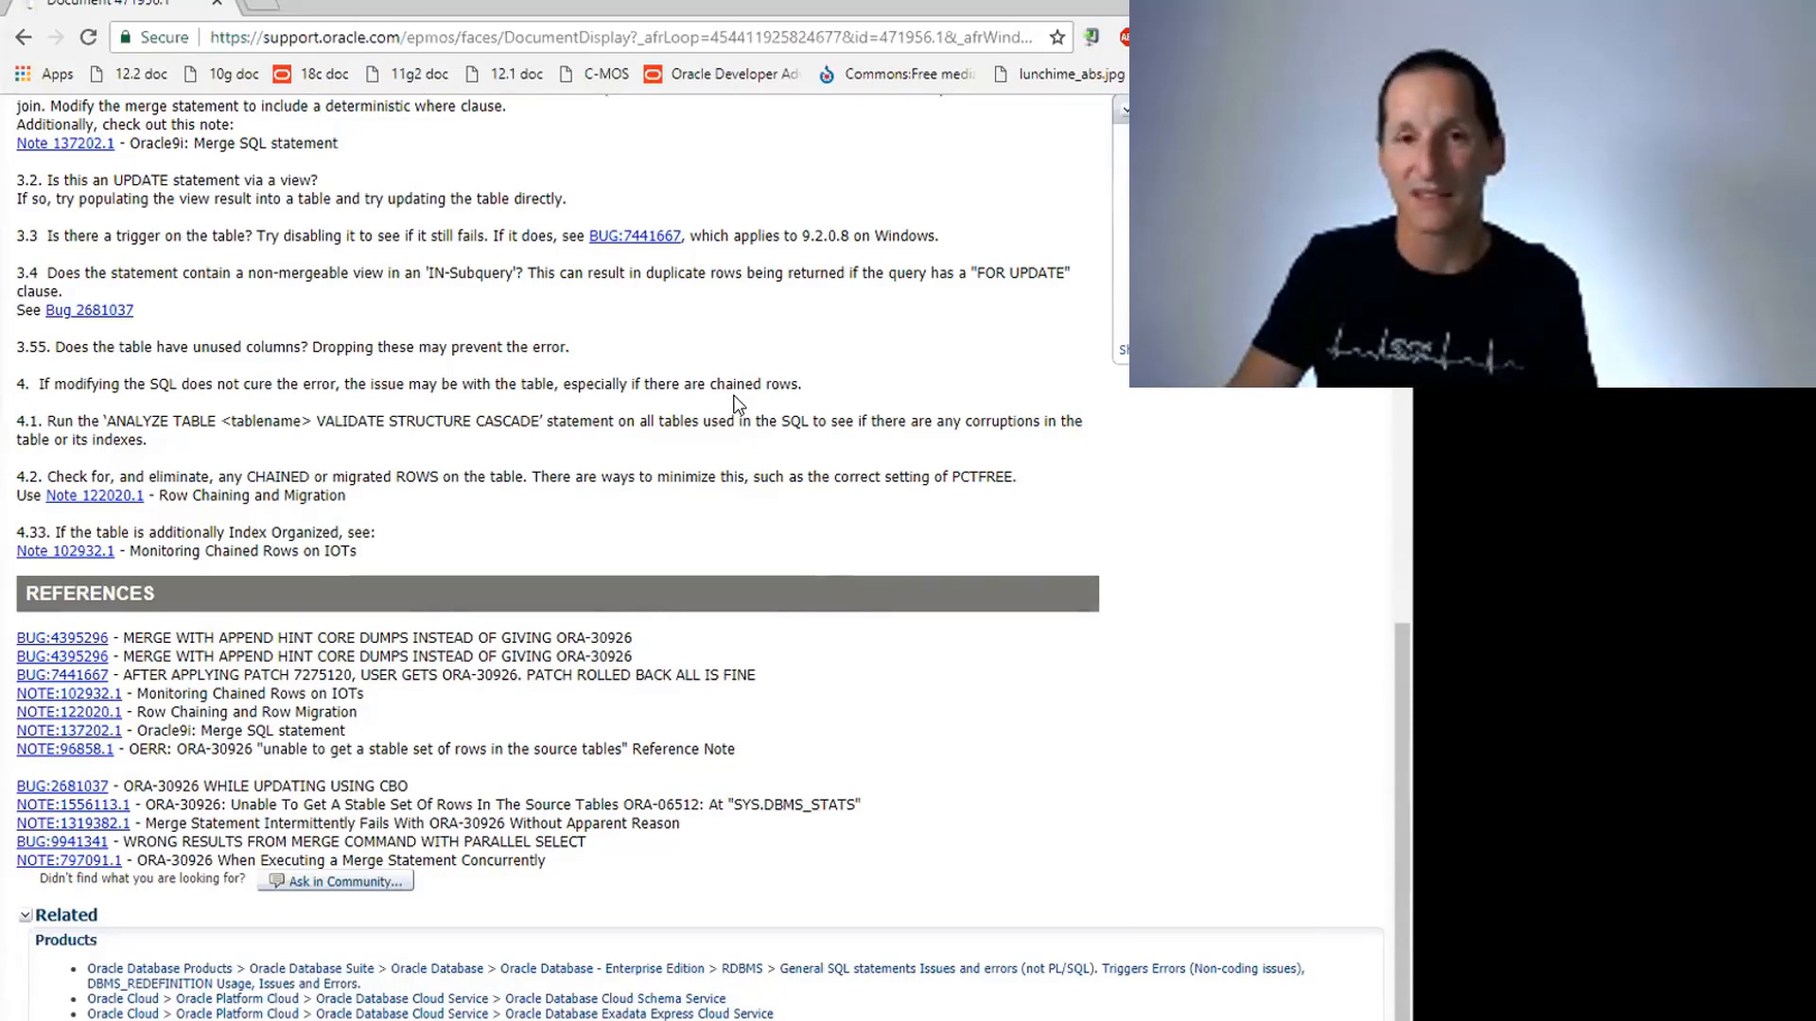